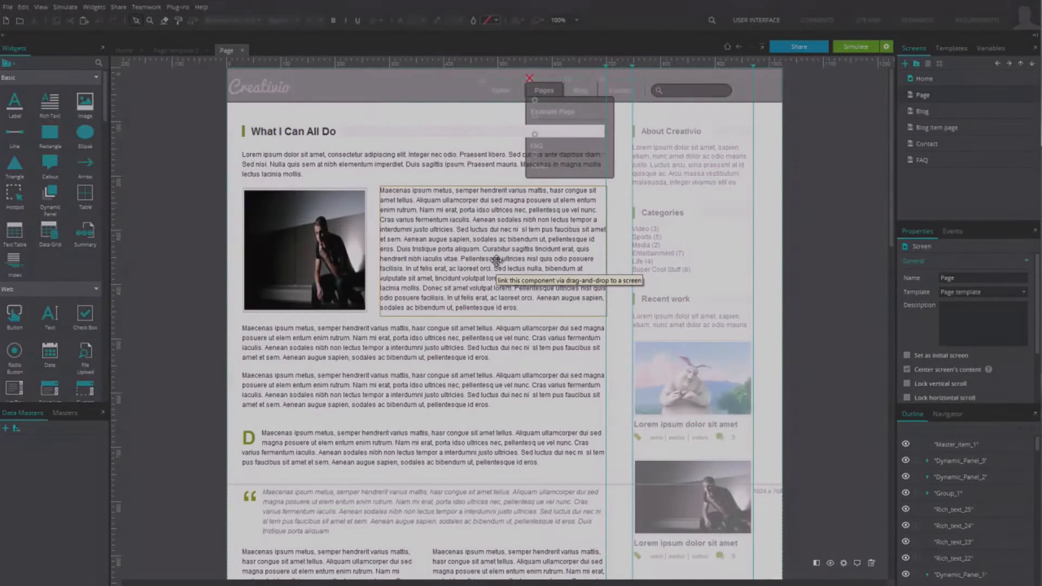
Step: Open the Page screen's template, return to the screens list and bring up Page template's context menu
click(952, 48)
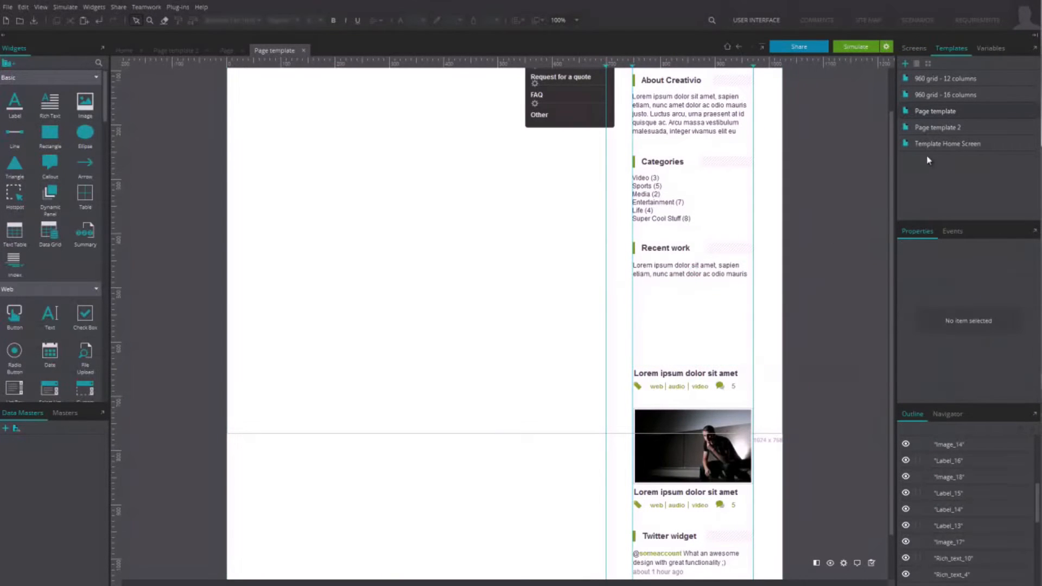
click(913, 48)
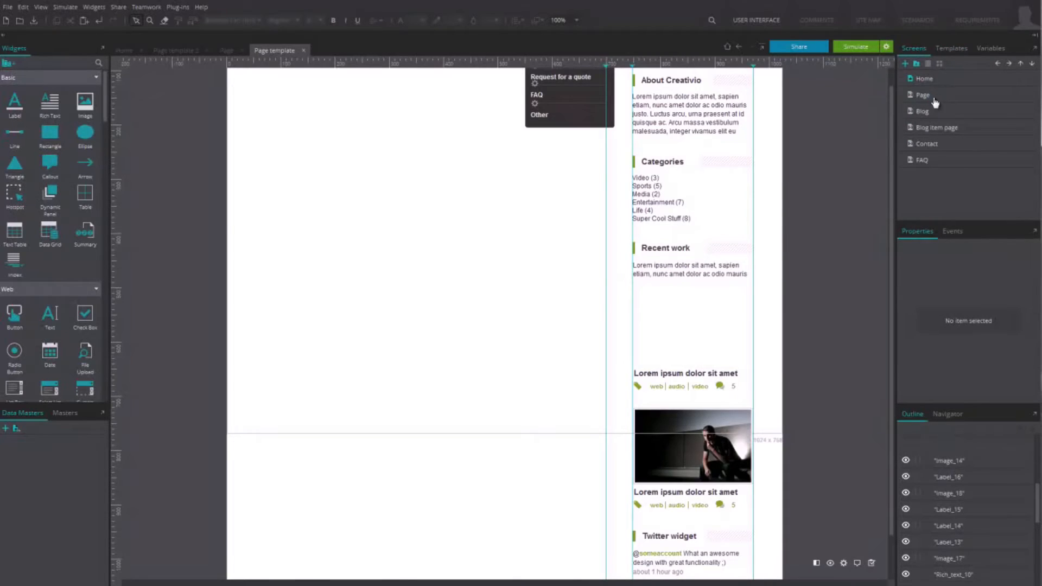
click(923, 95)
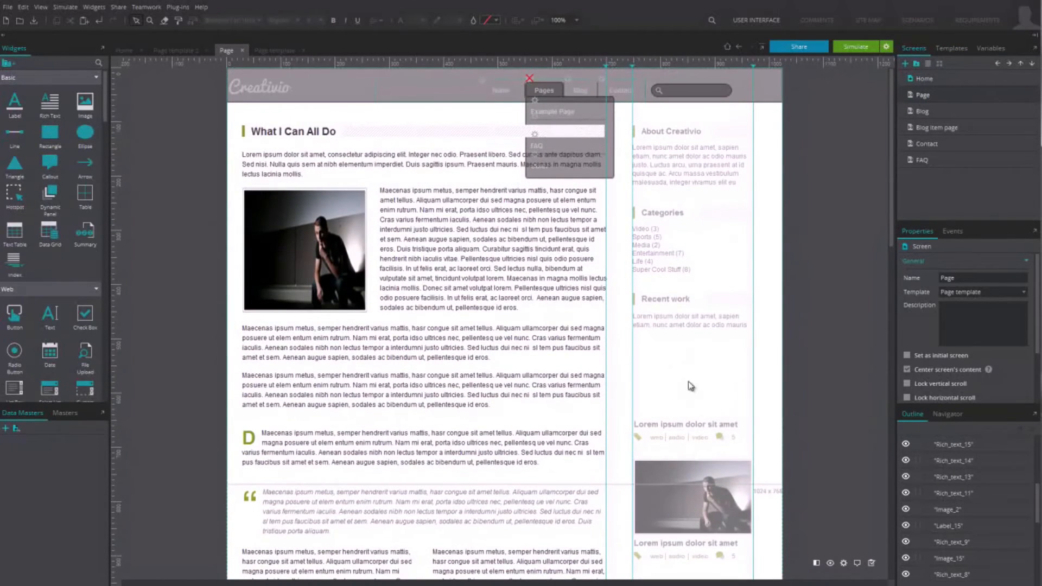
right_click(941, 111)
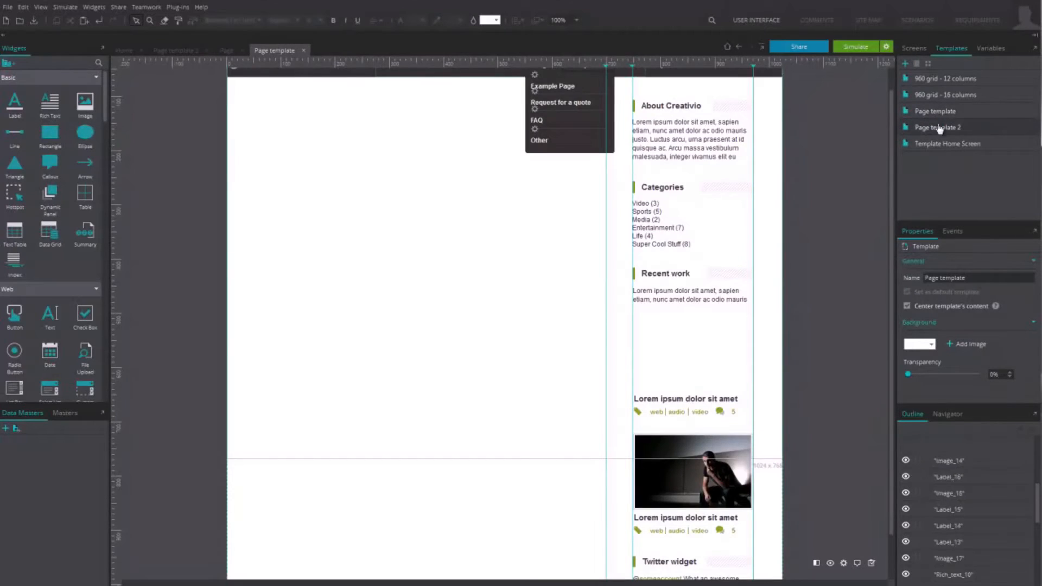
Step: Create a template named 'New template' from the Templates tab after opening Page template 2
click(937, 127)
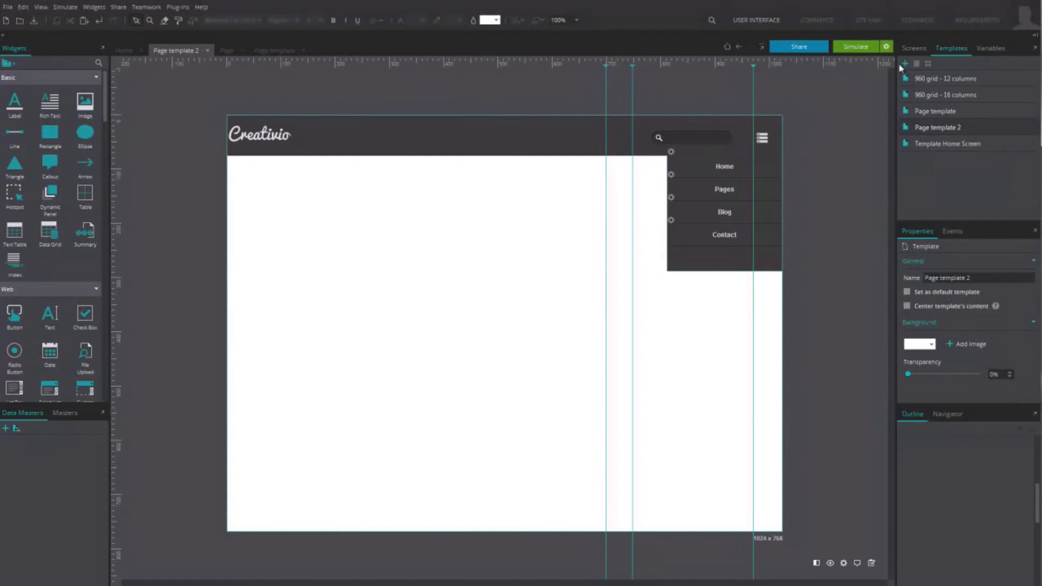
click(905, 63)
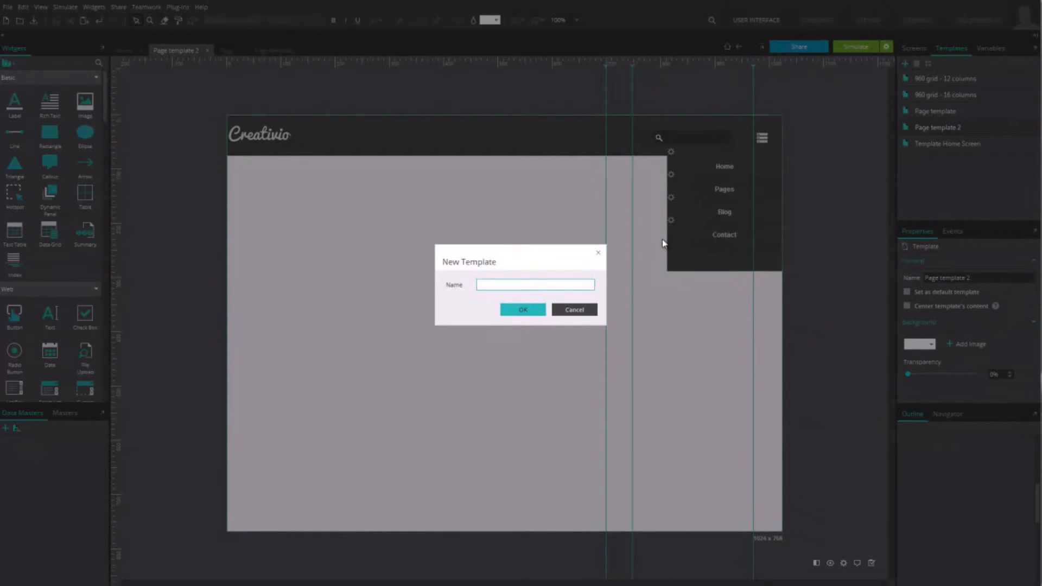
text(New templa)
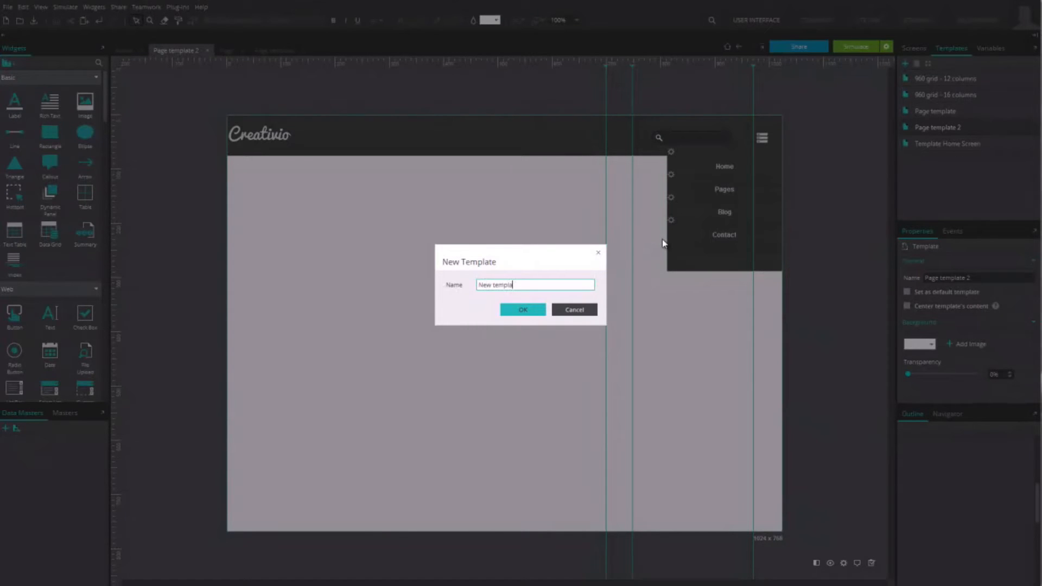
click(522, 310)
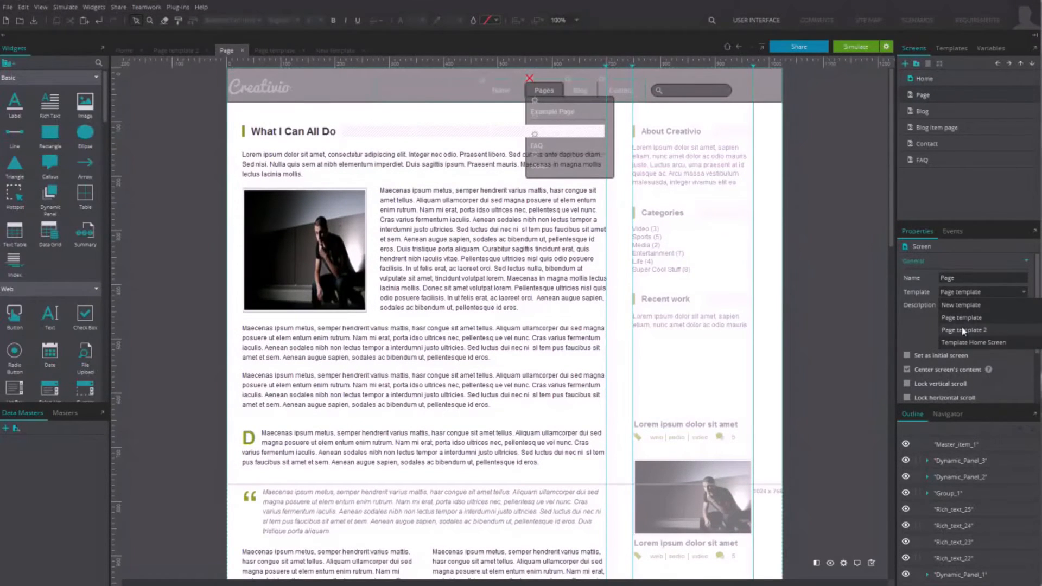
Step: Assign Page template 2 to the Page screen, giving it the dark header and navigation
click(964, 330)
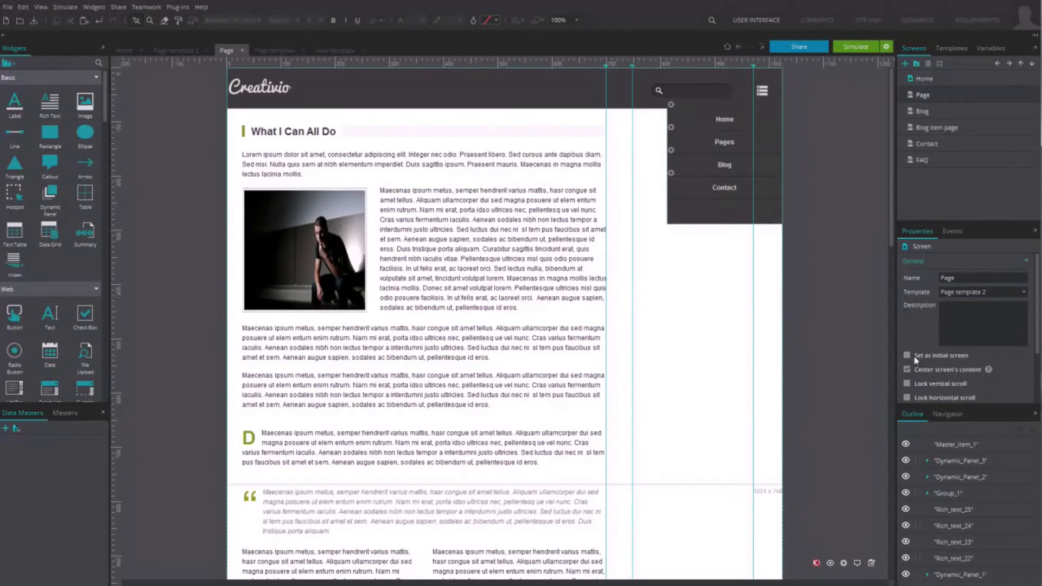
click(951, 48)
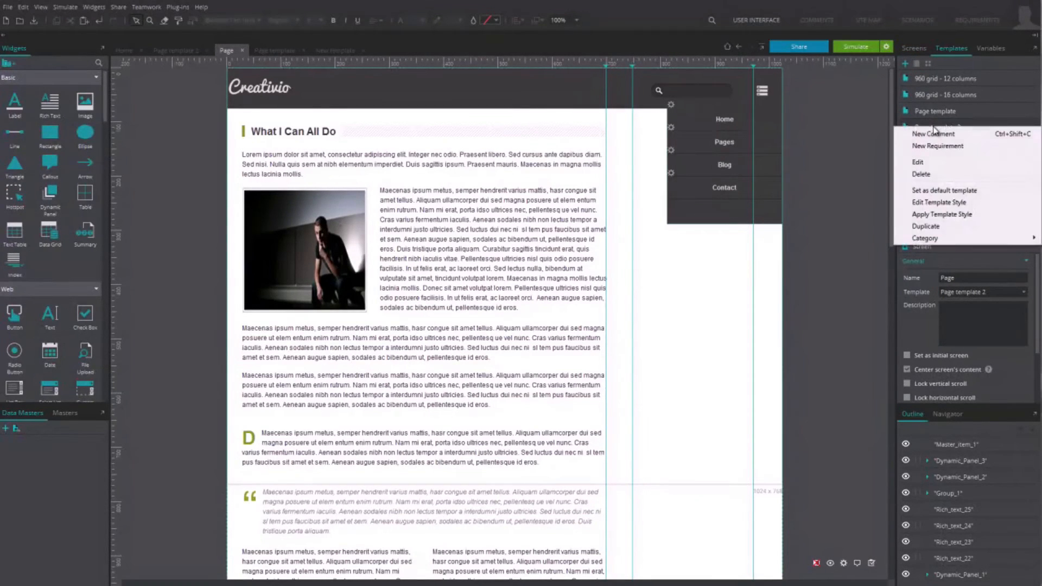
mouse_move(932, 206)
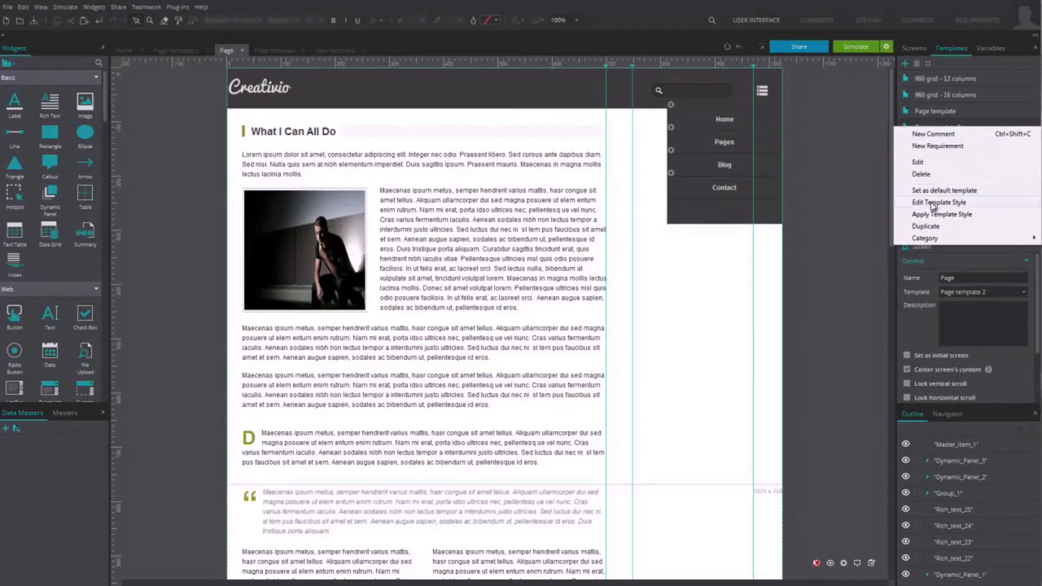
Step: Set the template's default Rich Text style to green and show the File menu commands
click(938, 202)
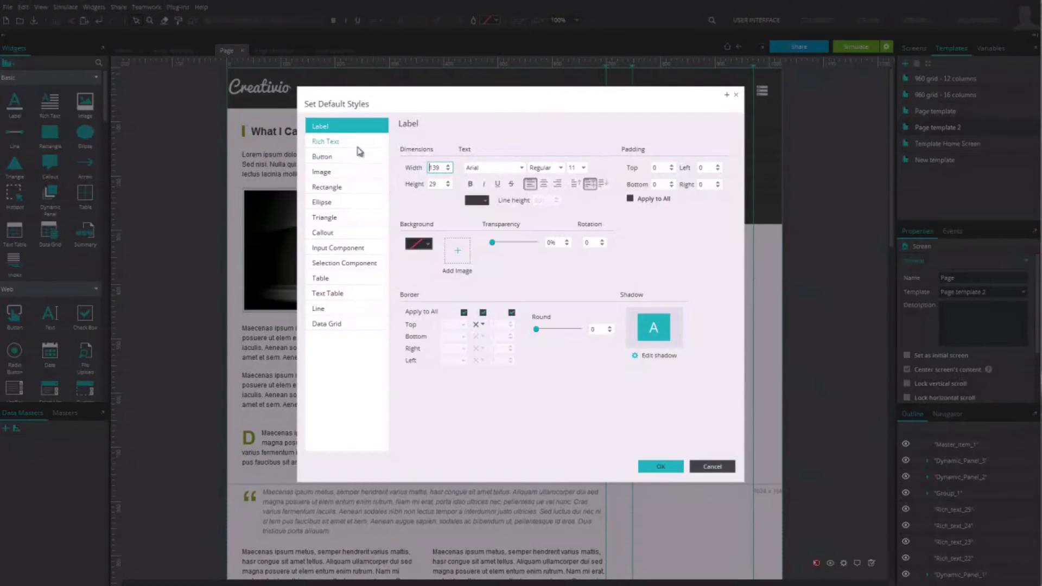
click(326, 141)
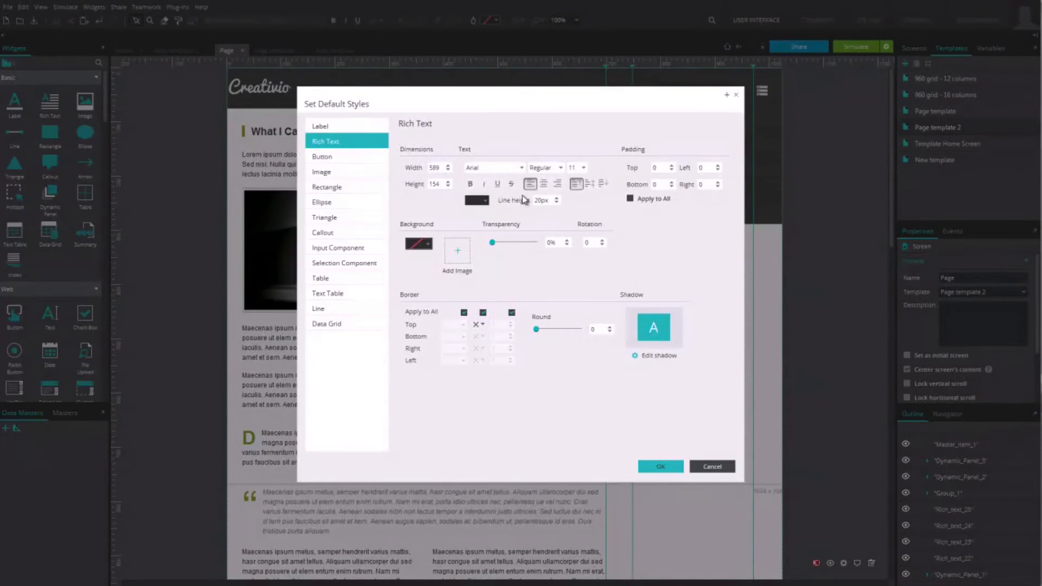
click(476, 200)
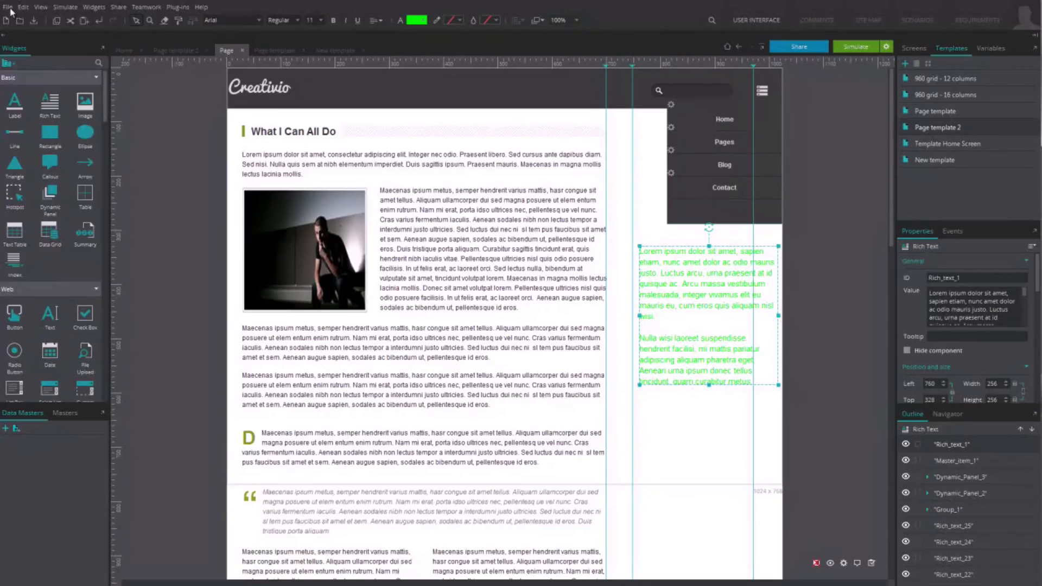
click(8, 7)
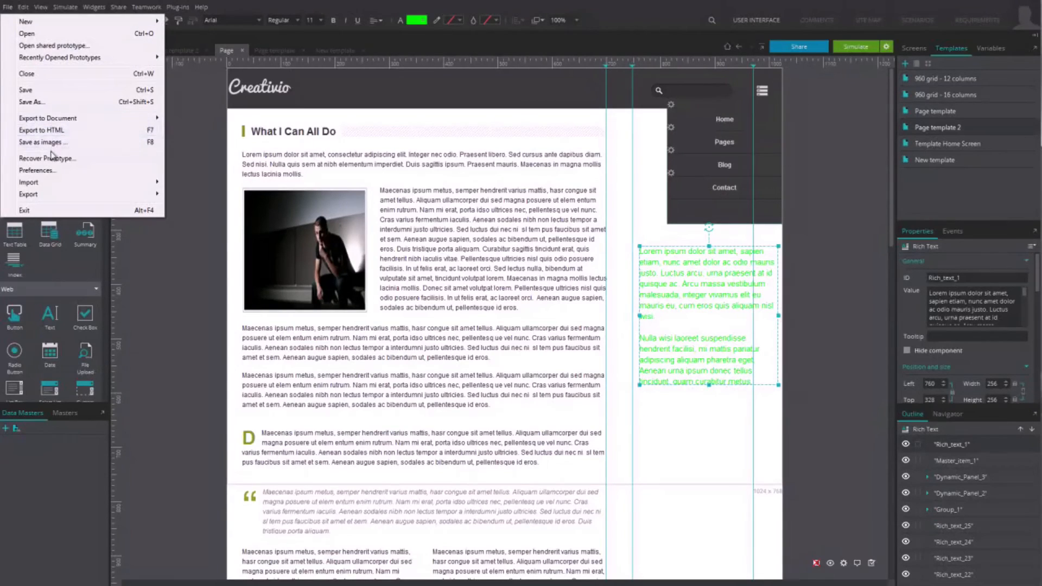